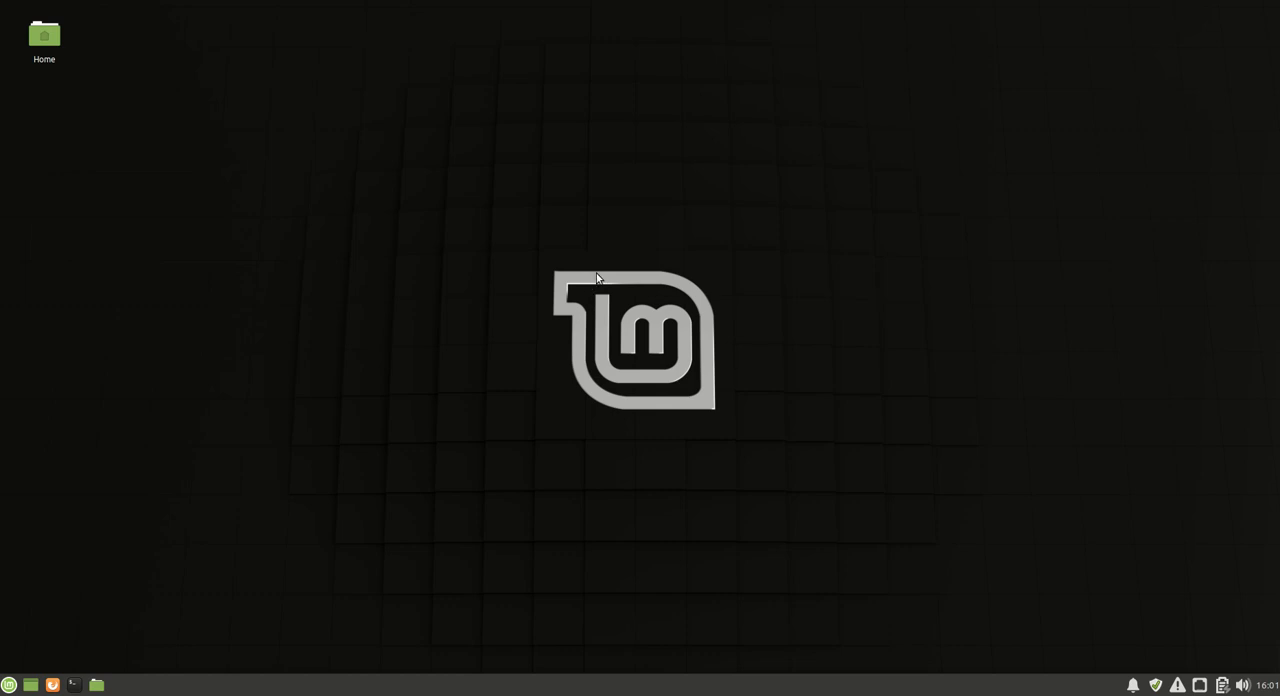
{"action": "mouse_move", "coordinate": [617, 249]}
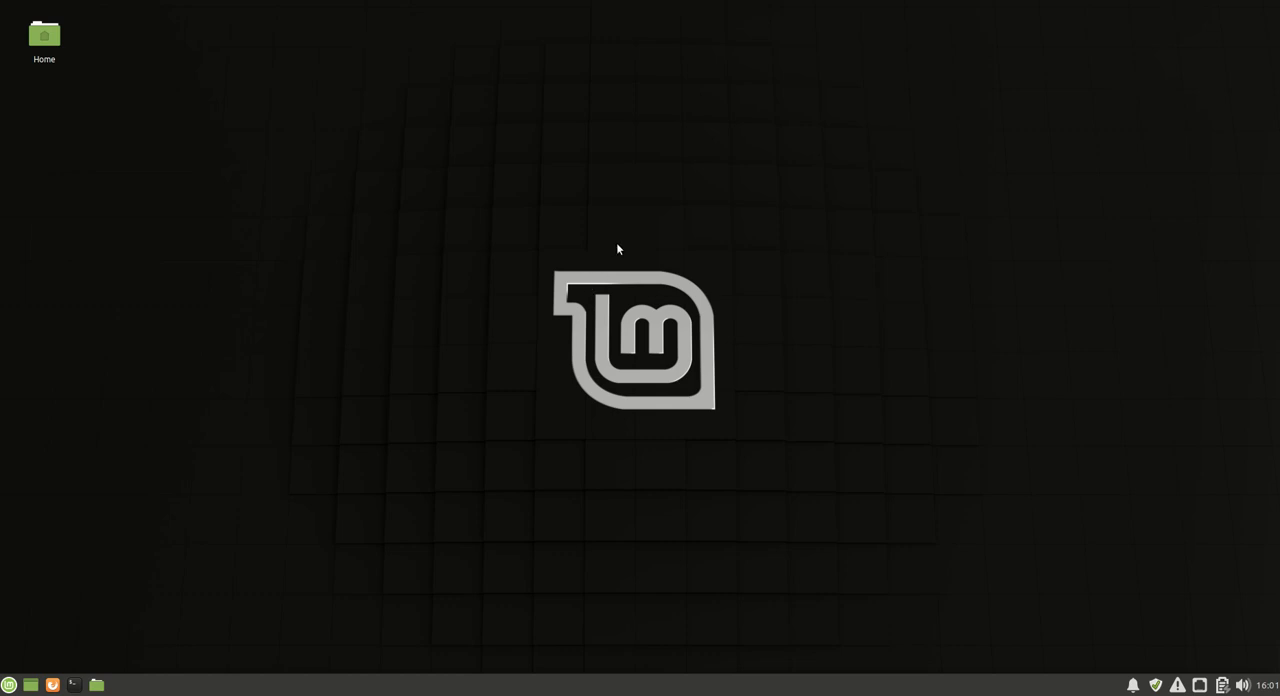
{"action": "mouse_move", "coordinate": [617, 256]}
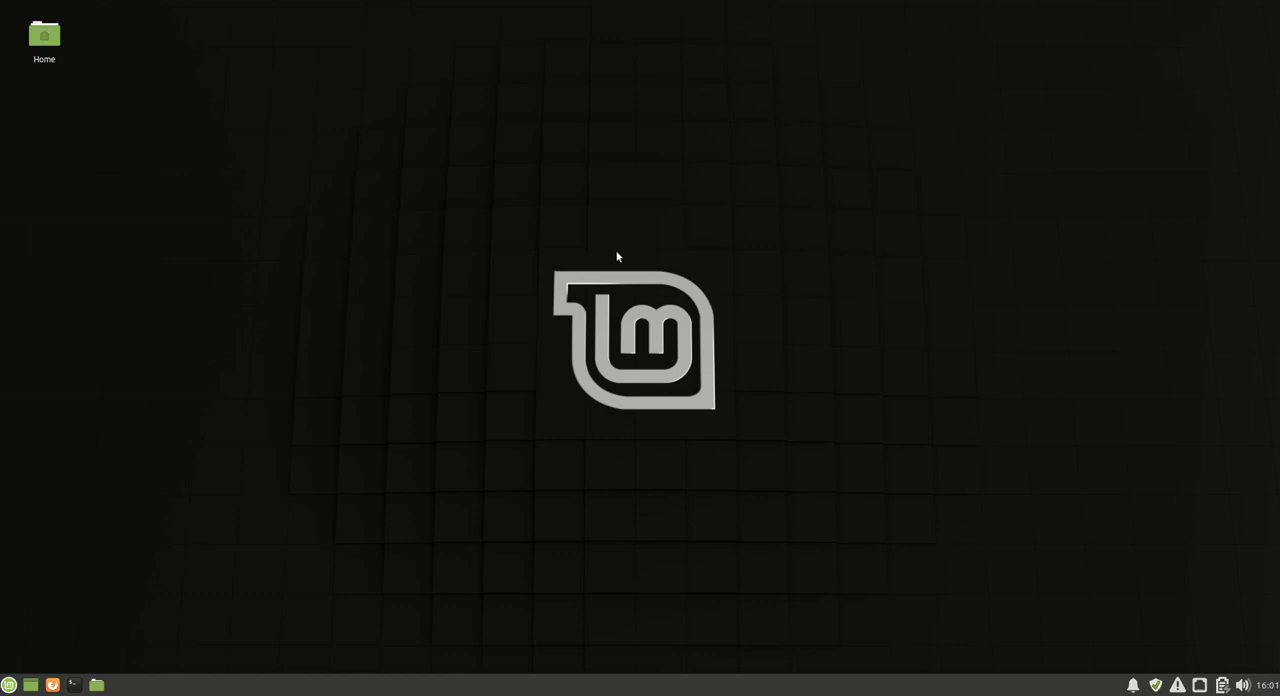
{"action": "mouse_move", "coordinate": [599, 270]}
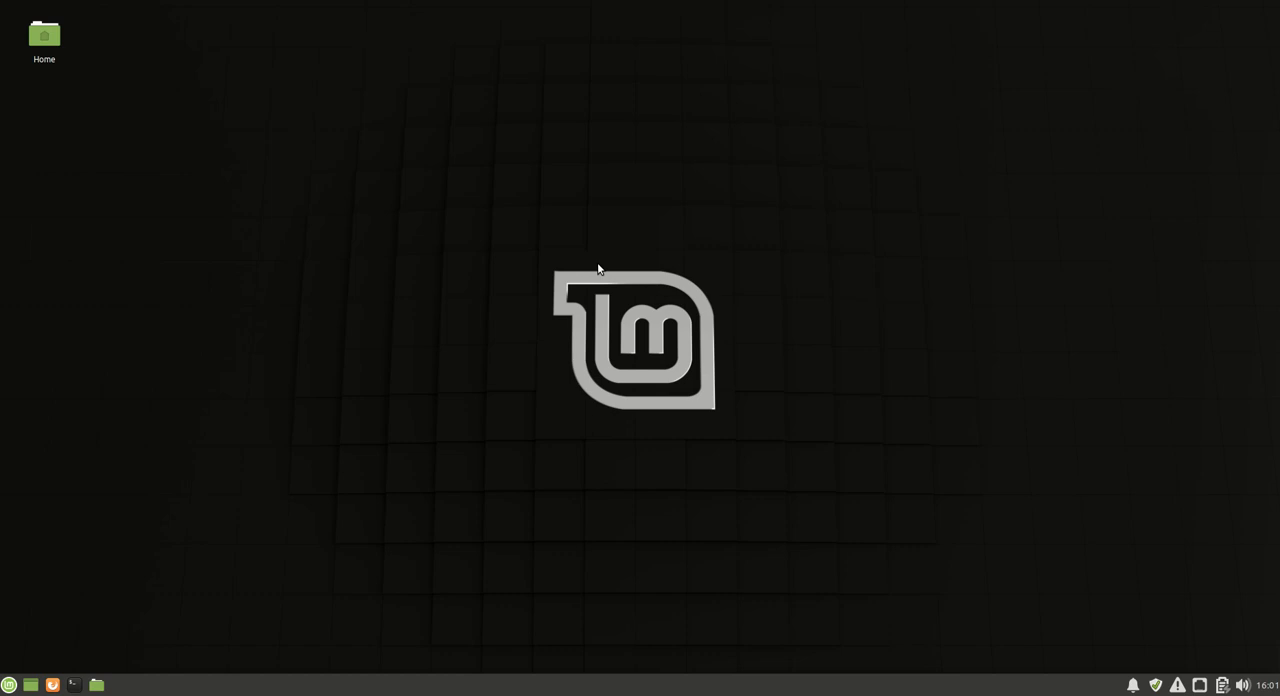
{"action": "mouse_move", "coordinate": [533, 165]}
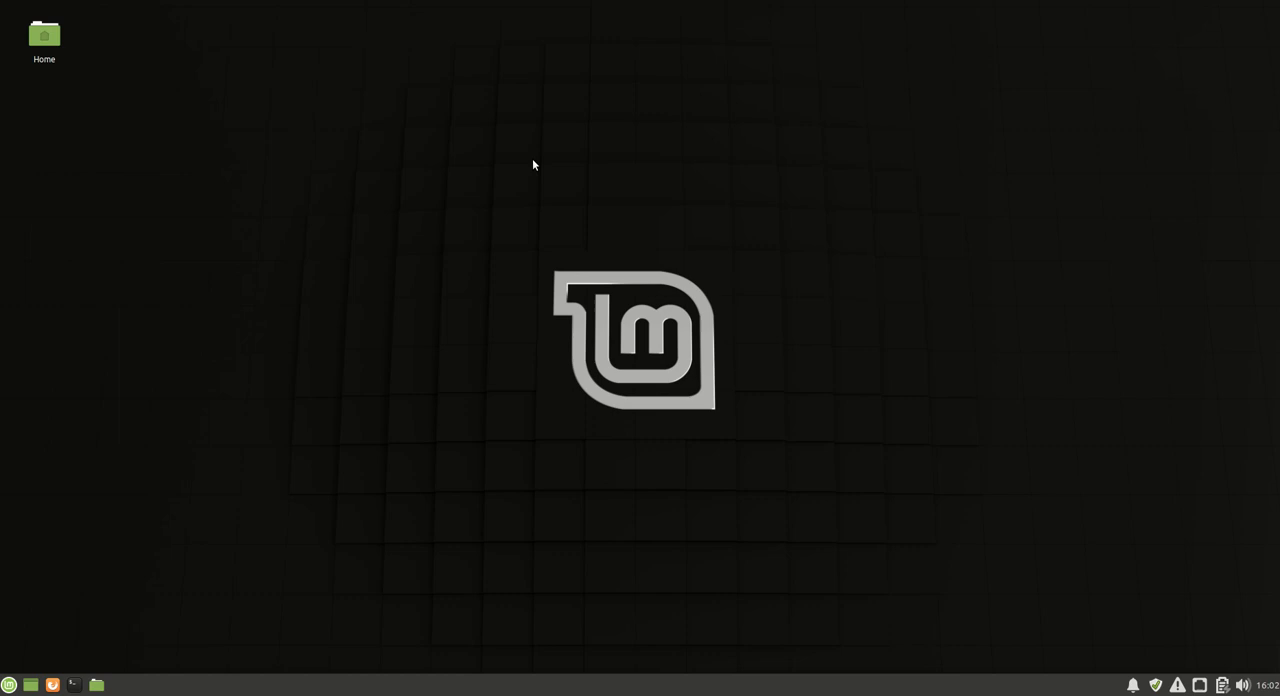
{"action": "mouse_move", "coordinate": [423, 139]}
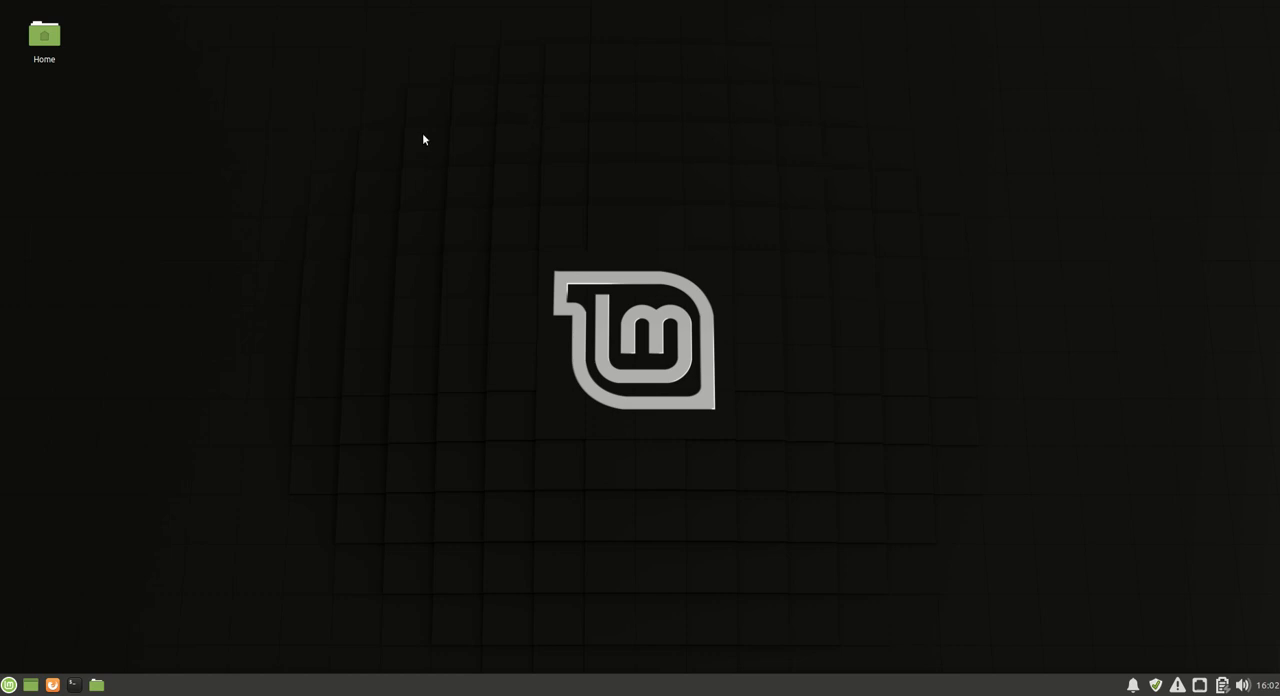
{"action": "mouse_move", "coordinate": [370, 600]}
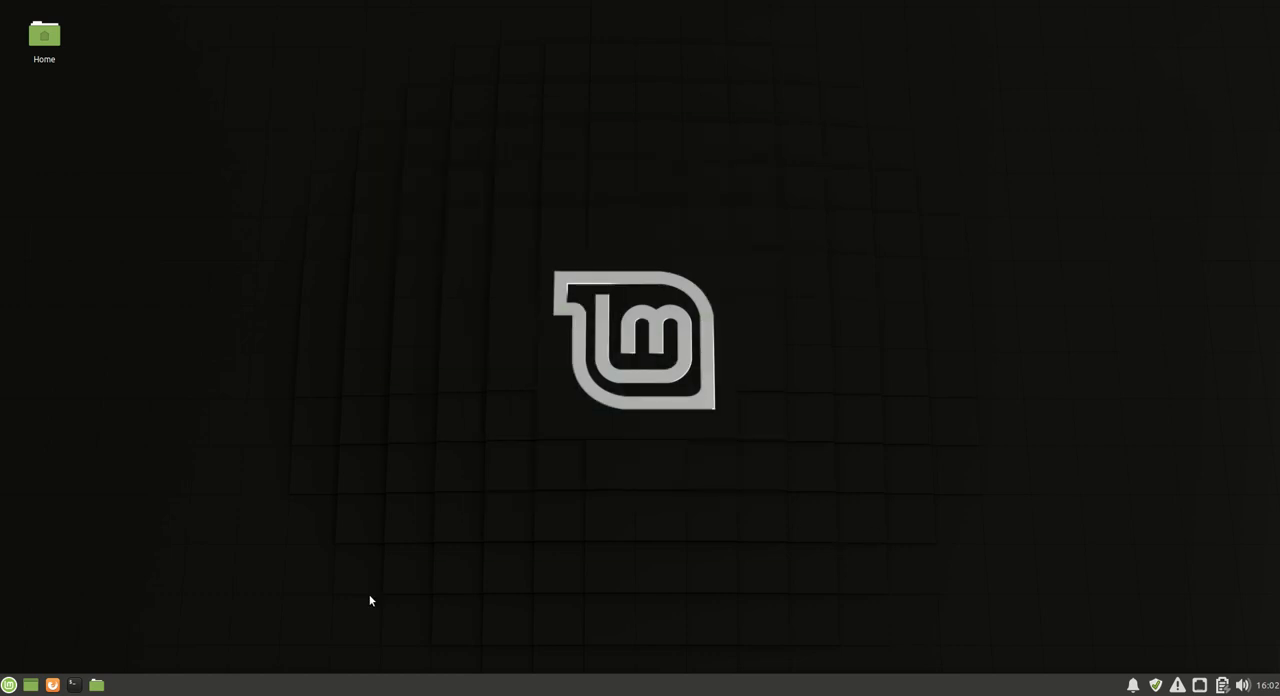
Open Whisker Menu and browse the All and System application categories.
{"action": "left_click", "coordinate": [9, 684]}
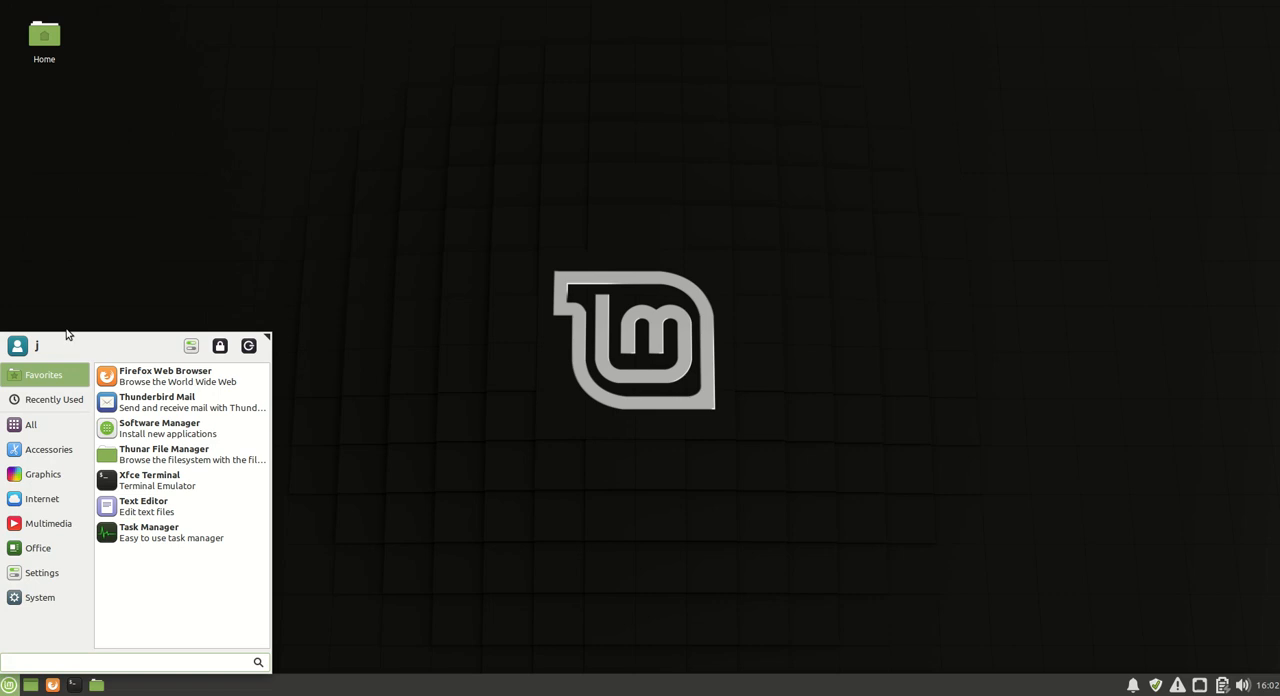
{"action": "left_click", "coordinate": [31, 424]}
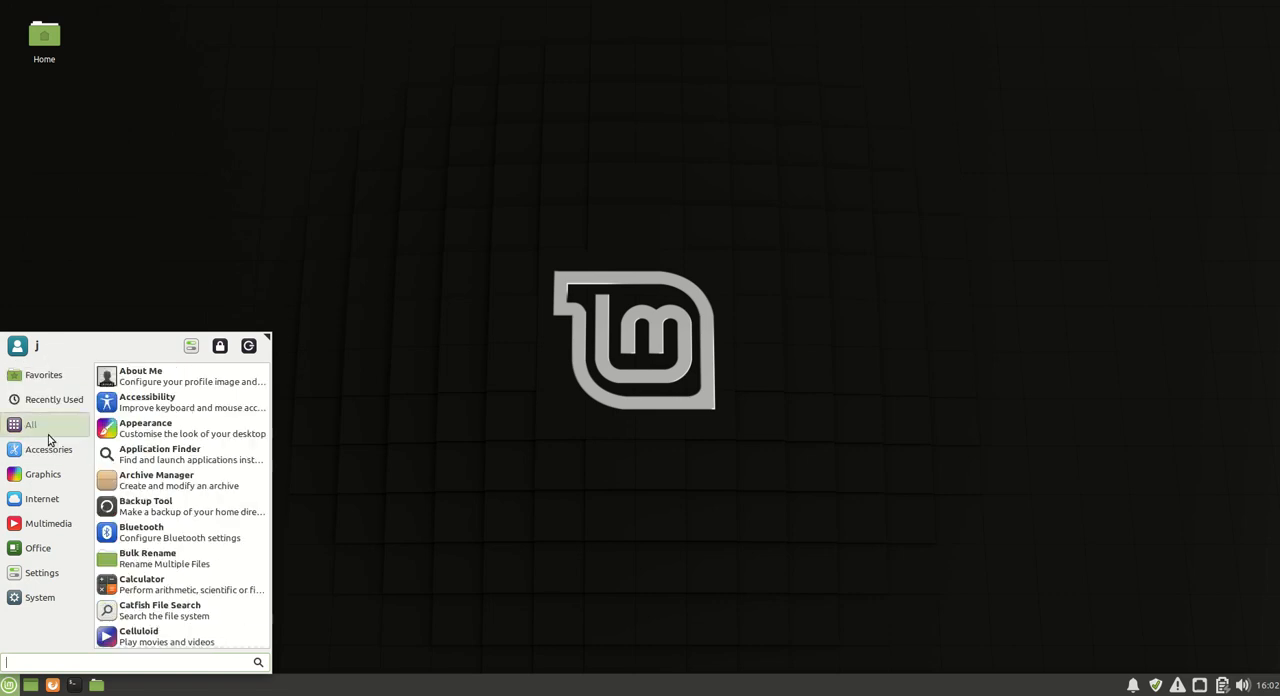
{"action": "left_click", "coordinate": [48, 523]}
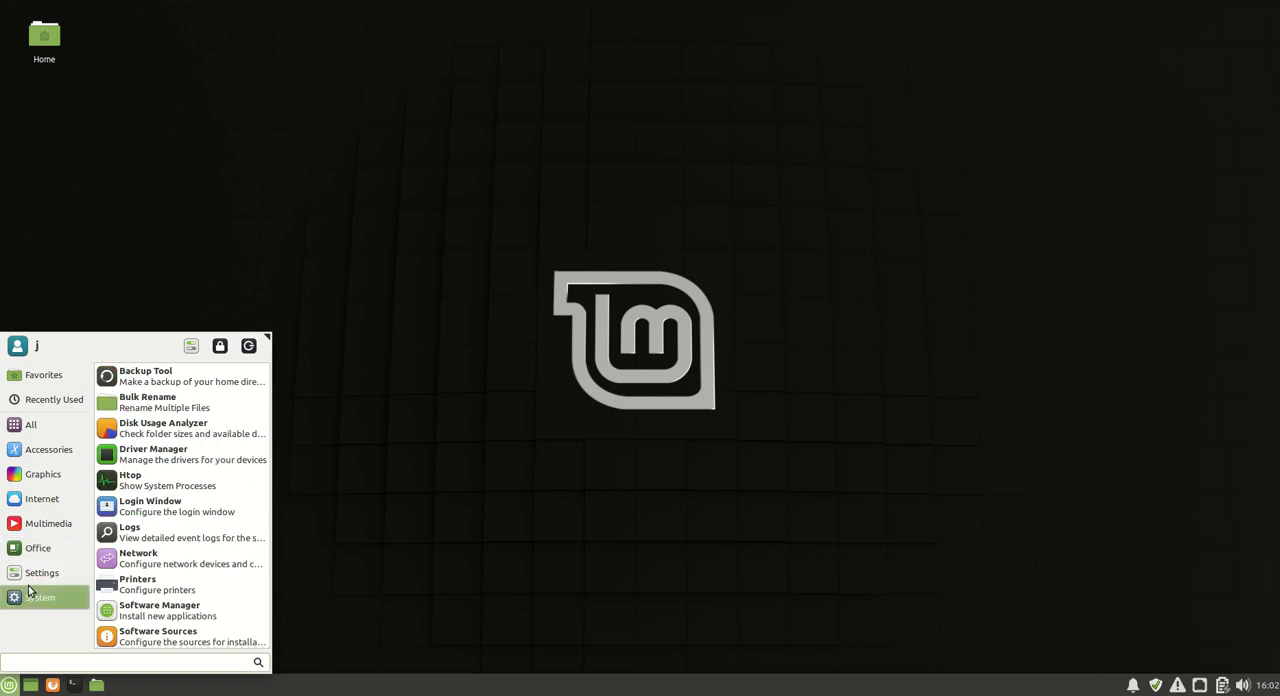
{"action": "left_click", "coordinate": [130, 662]}
{"action": "type", "text": "nefe"}
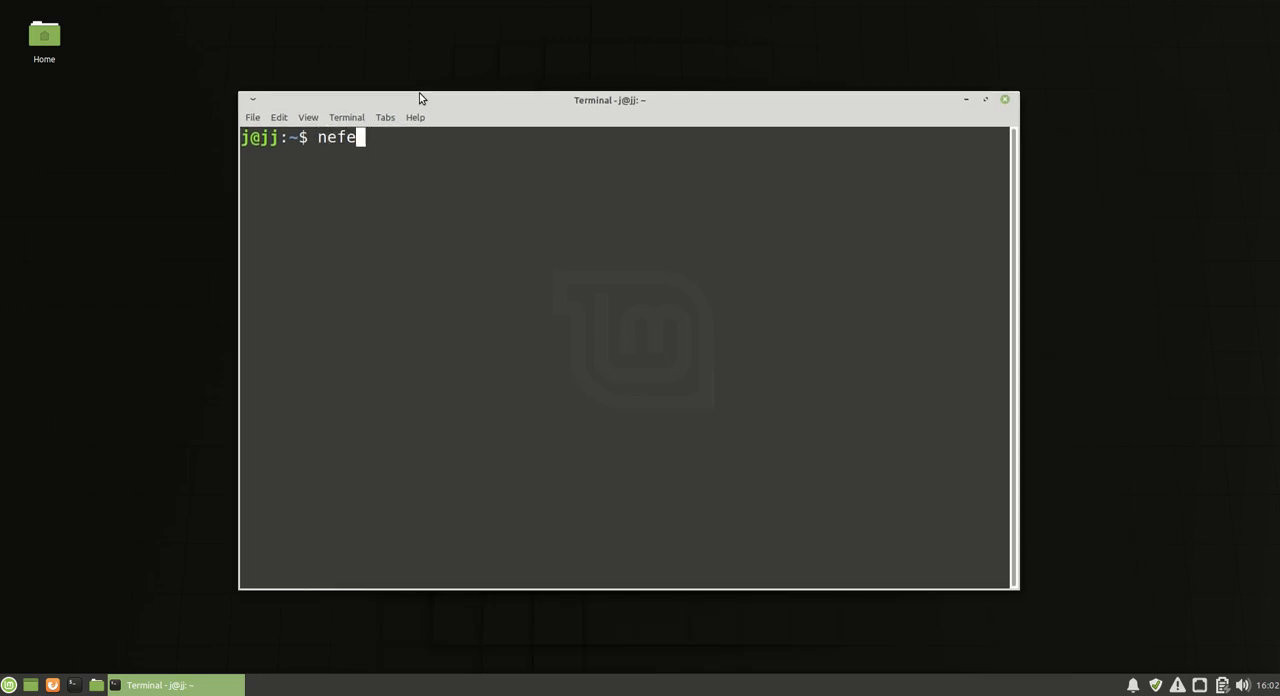
Run neofetch, select words in its output, move the terminal up-right, and open Home.
{"action": "key", "text": "Return"}
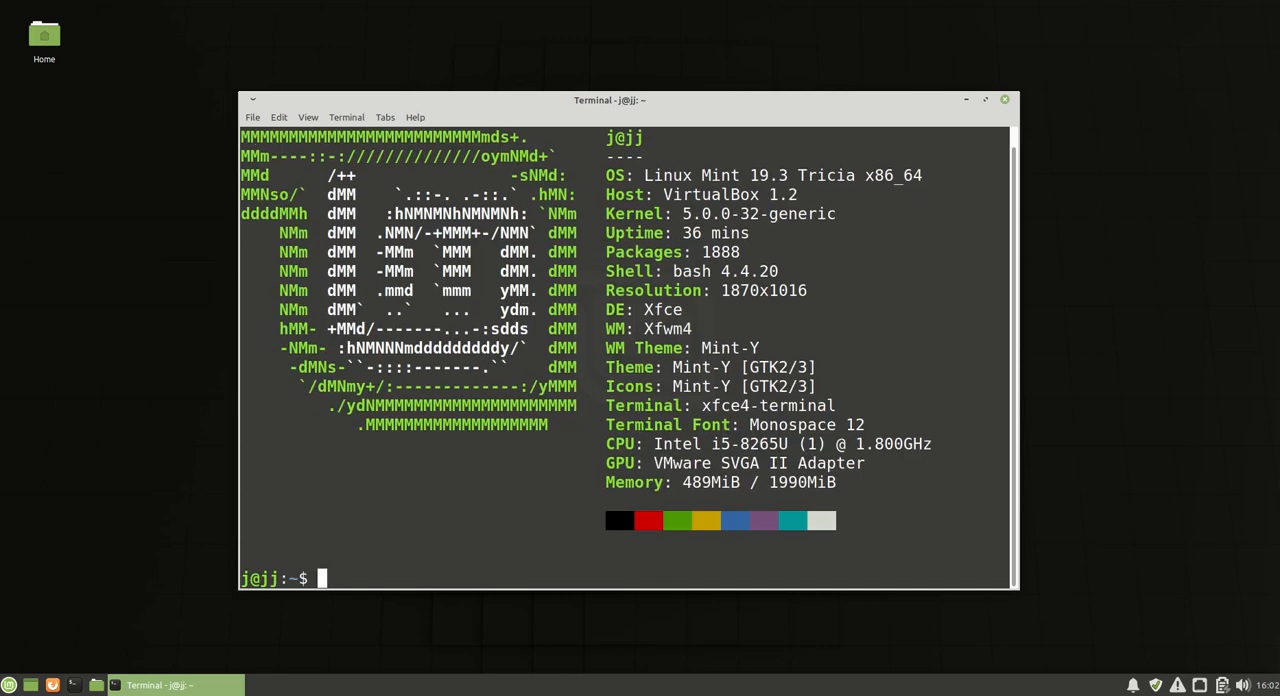
{"action": "double_click", "coordinate": [710, 175]}
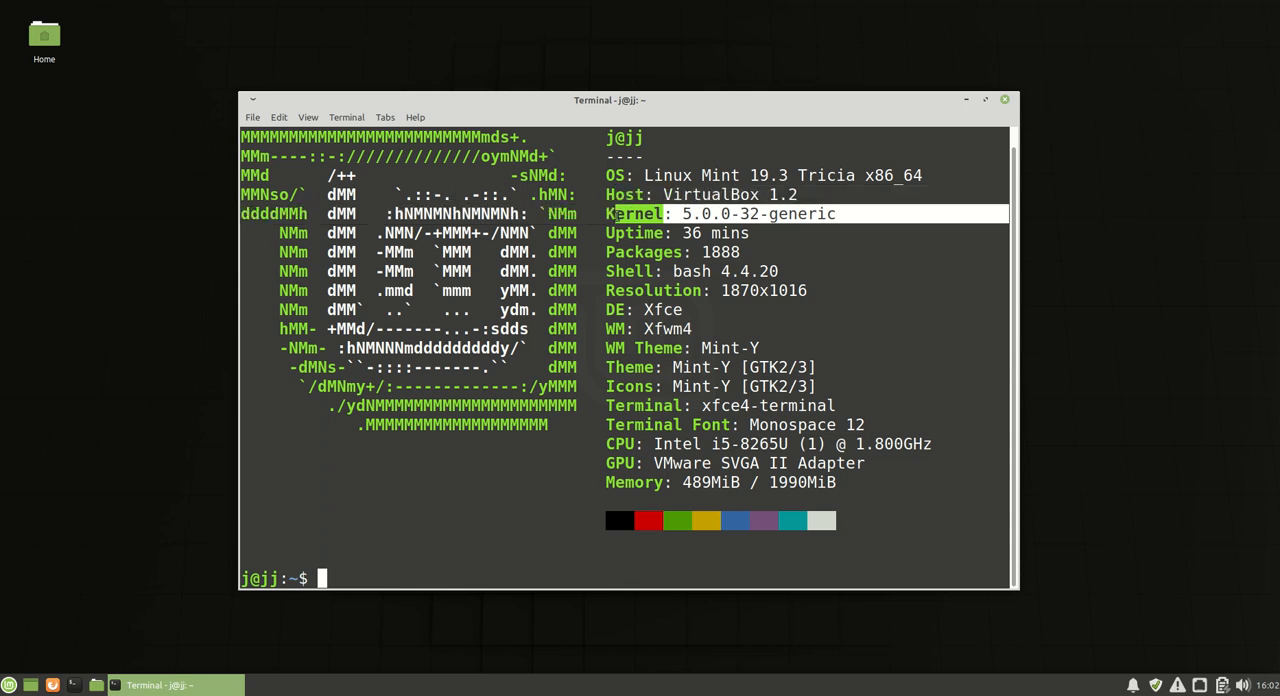
{"action": "mouse_move", "coordinate": [727, 321]}
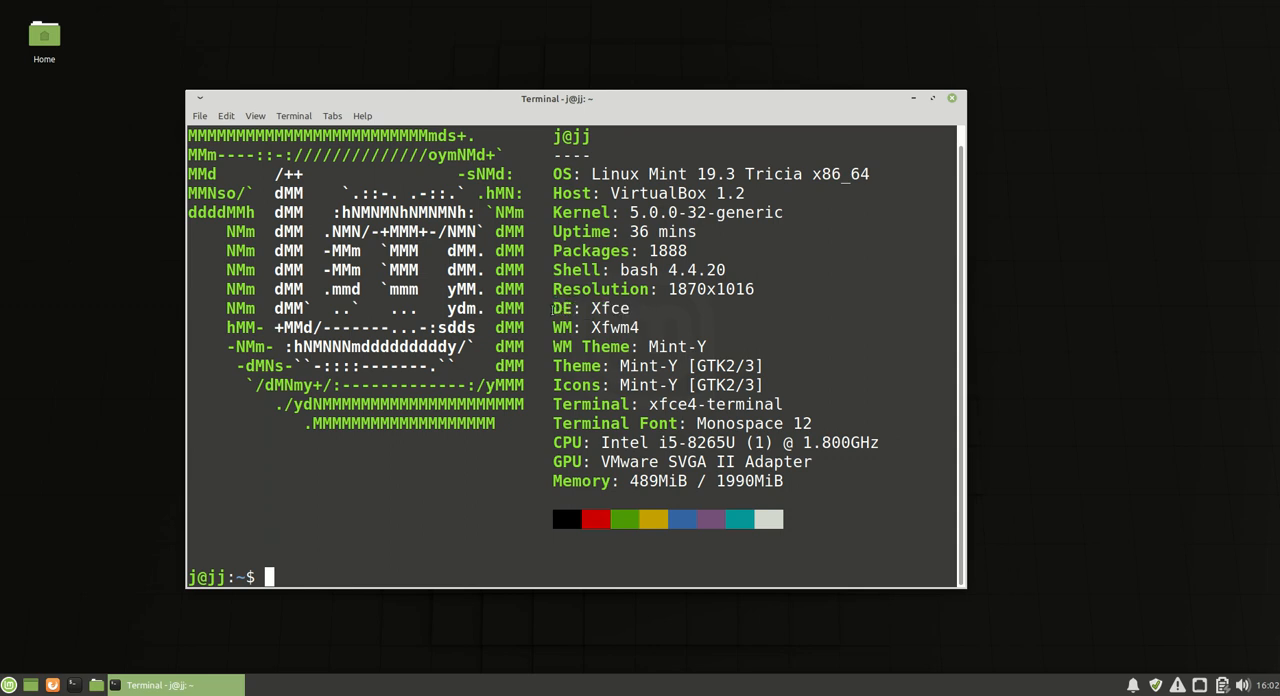
{"action": "double_click", "coordinate": [606, 308]}
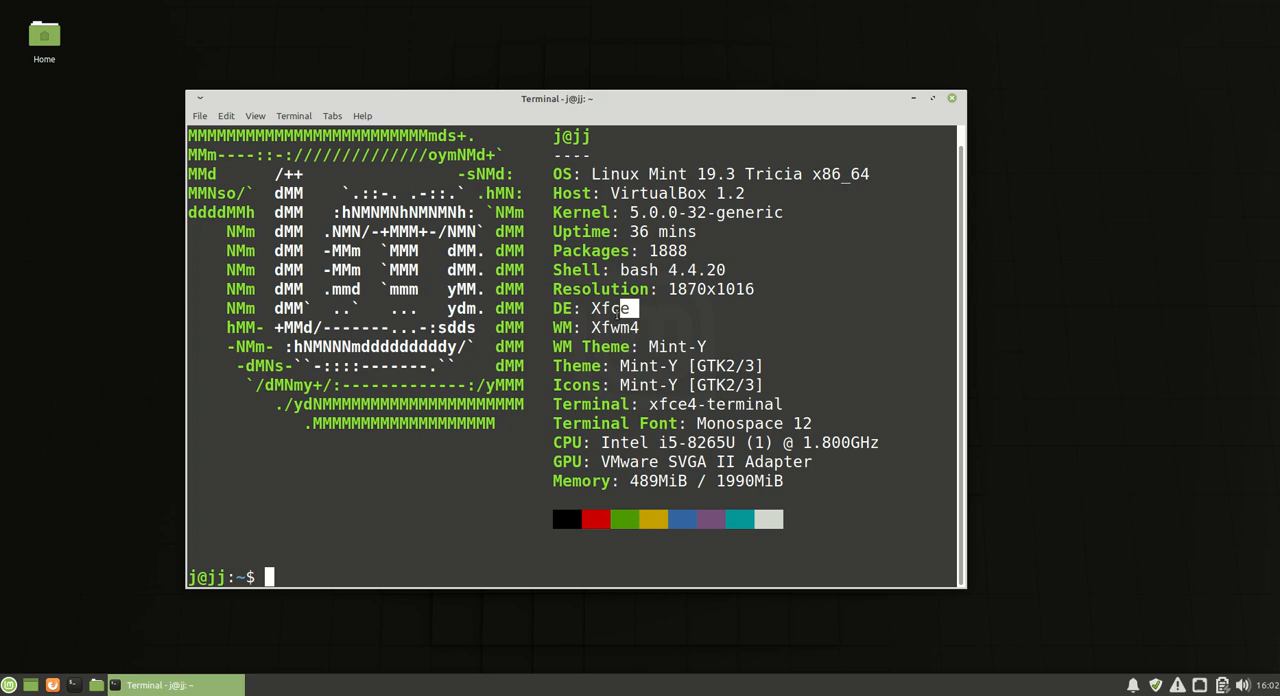
{"action": "double_click", "coordinate": [610, 308]}
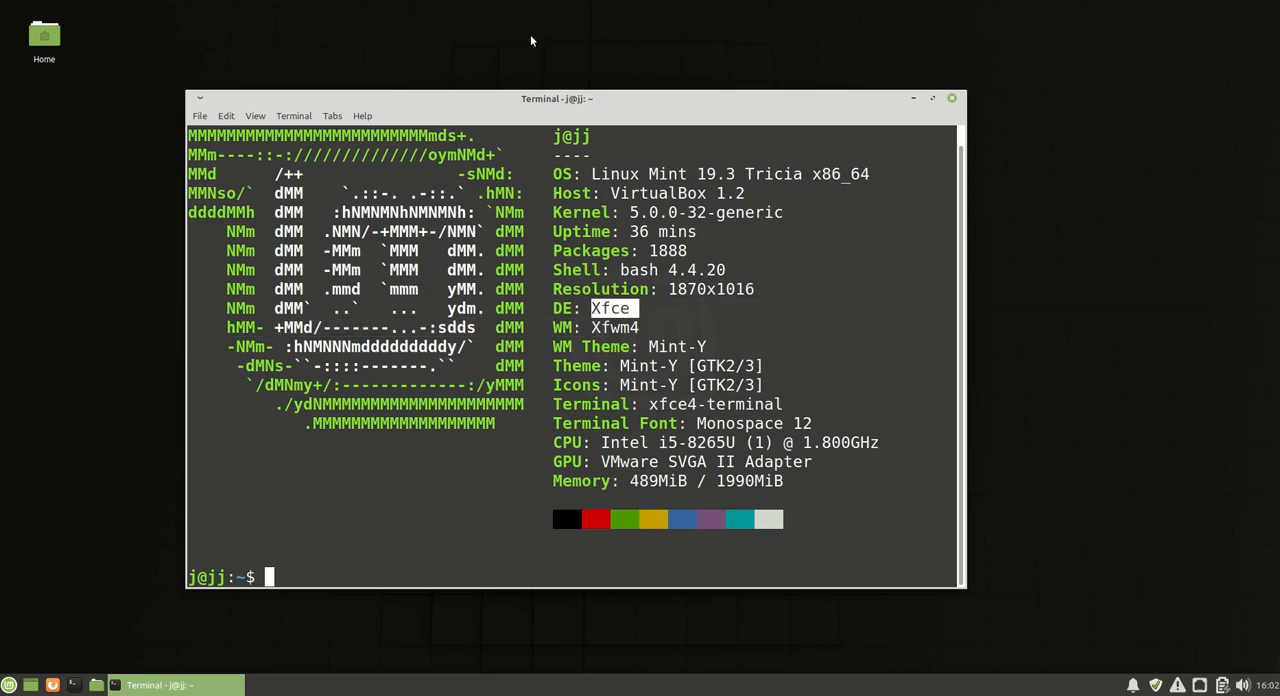
{"action": "left_click_drag", "start_coordinate": [557, 98], "coordinate": [702, 67]}
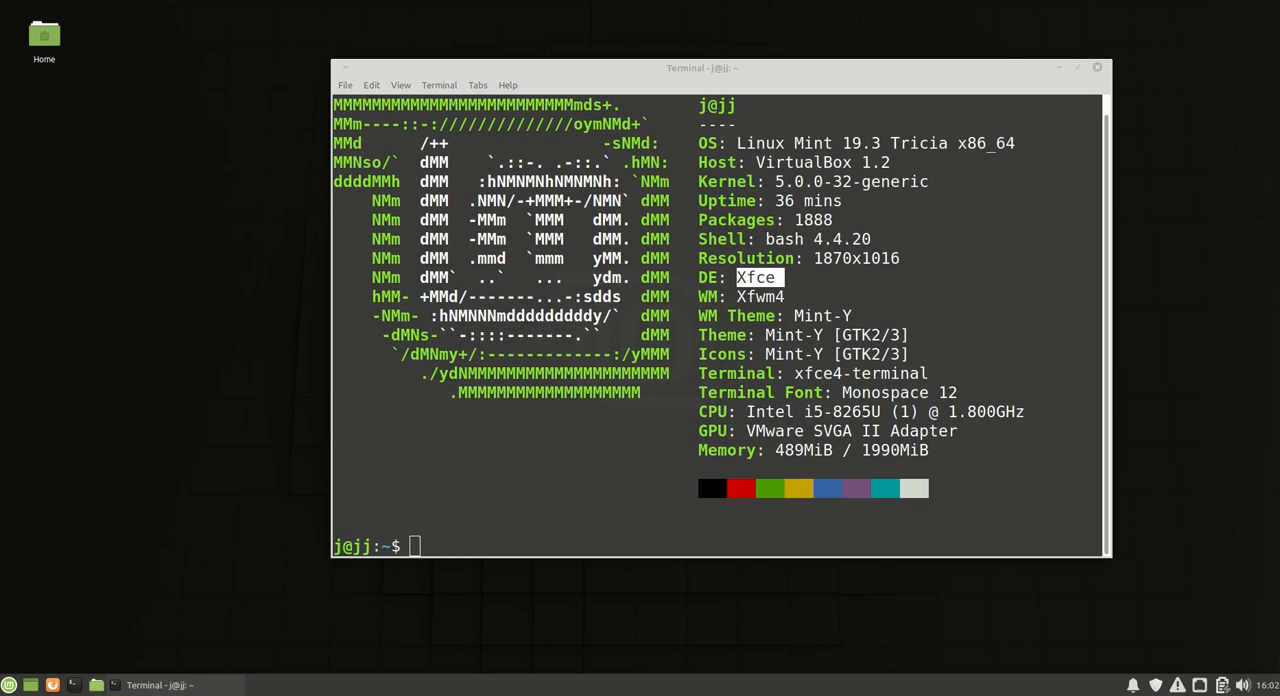
{"action": "double_click", "coordinate": [44, 34]}
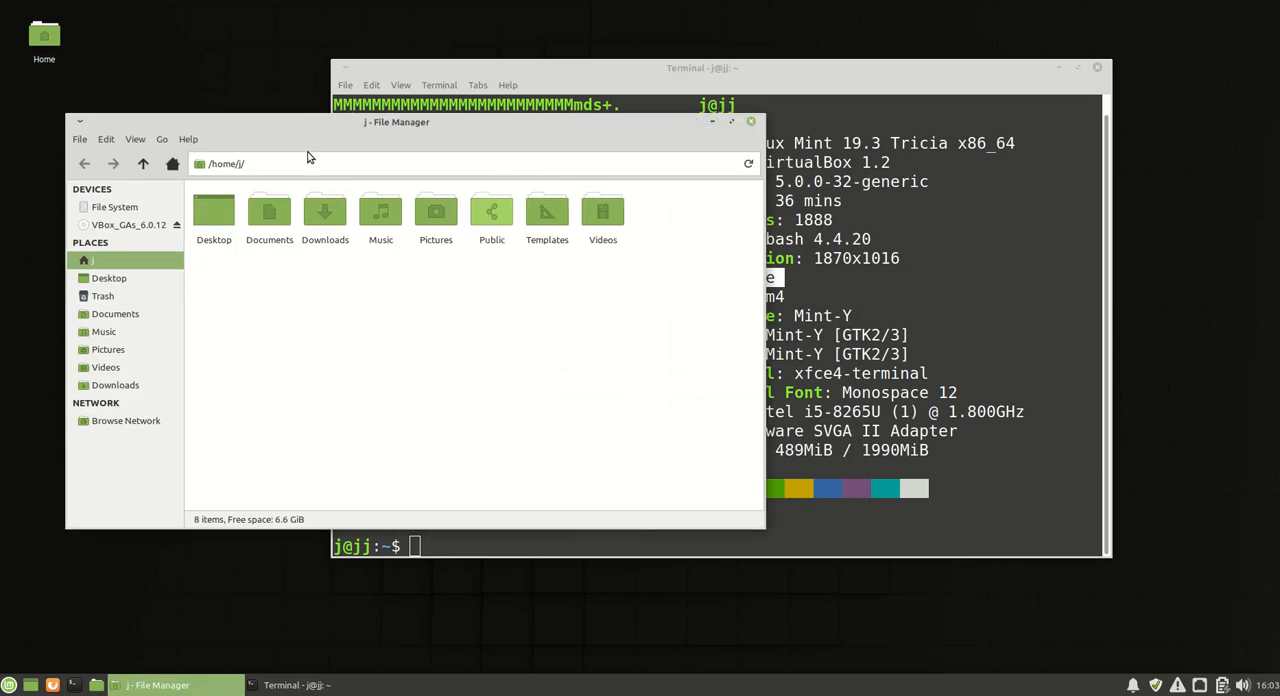
Close the Thunar 1.8.9 About dialog and shift the home folder window left.
{"action": "left_click", "coordinate": [187, 139]}
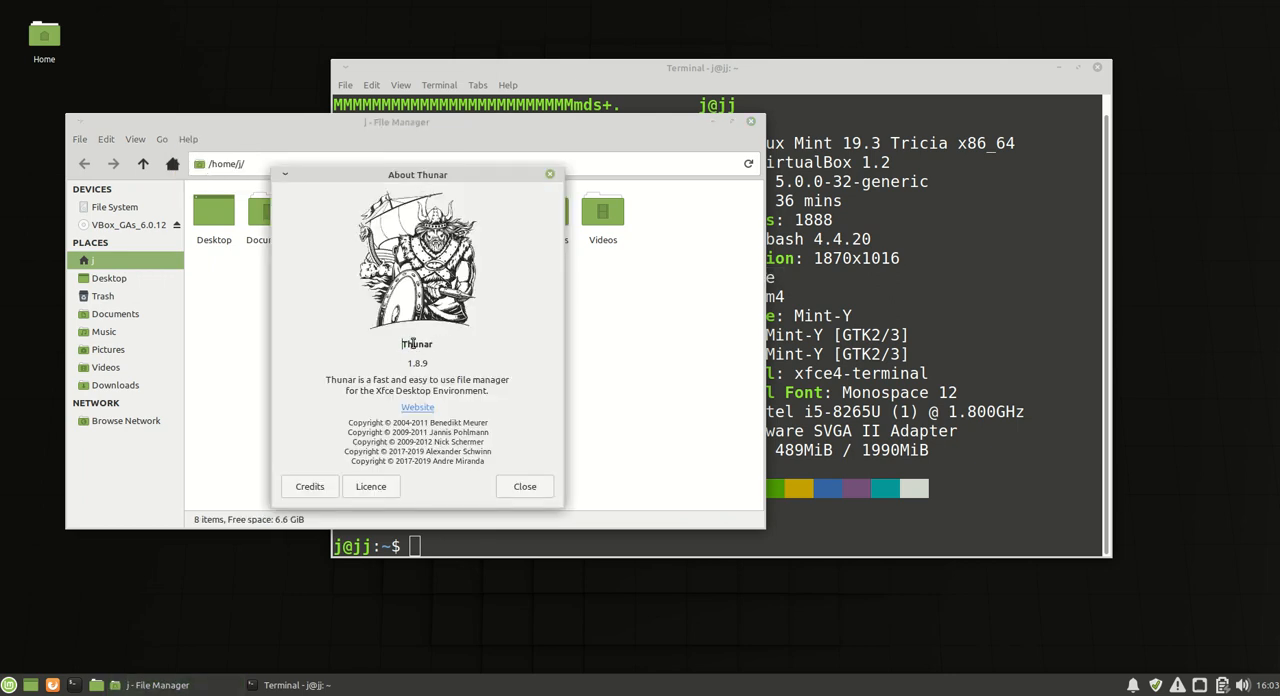
{"action": "double_click", "coordinate": [417, 343]}
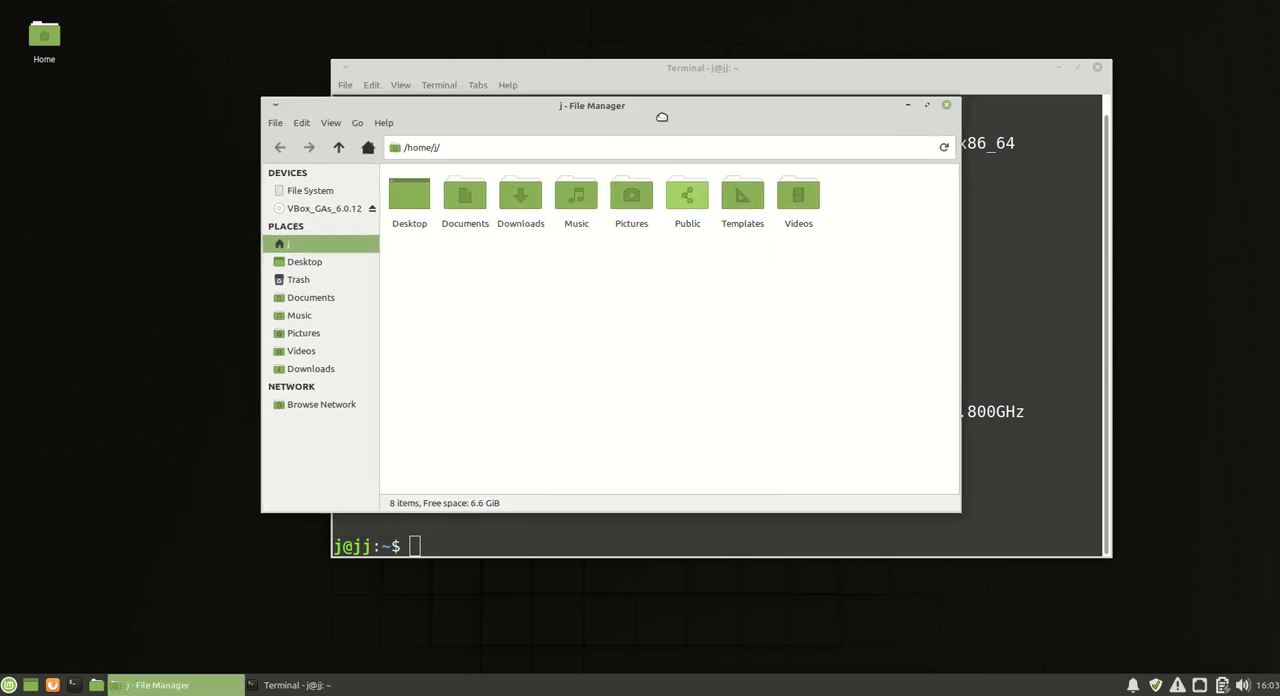
{"action": "left_click_drag", "start_coordinate": [592, 105], "coordinate": [550, 102]}
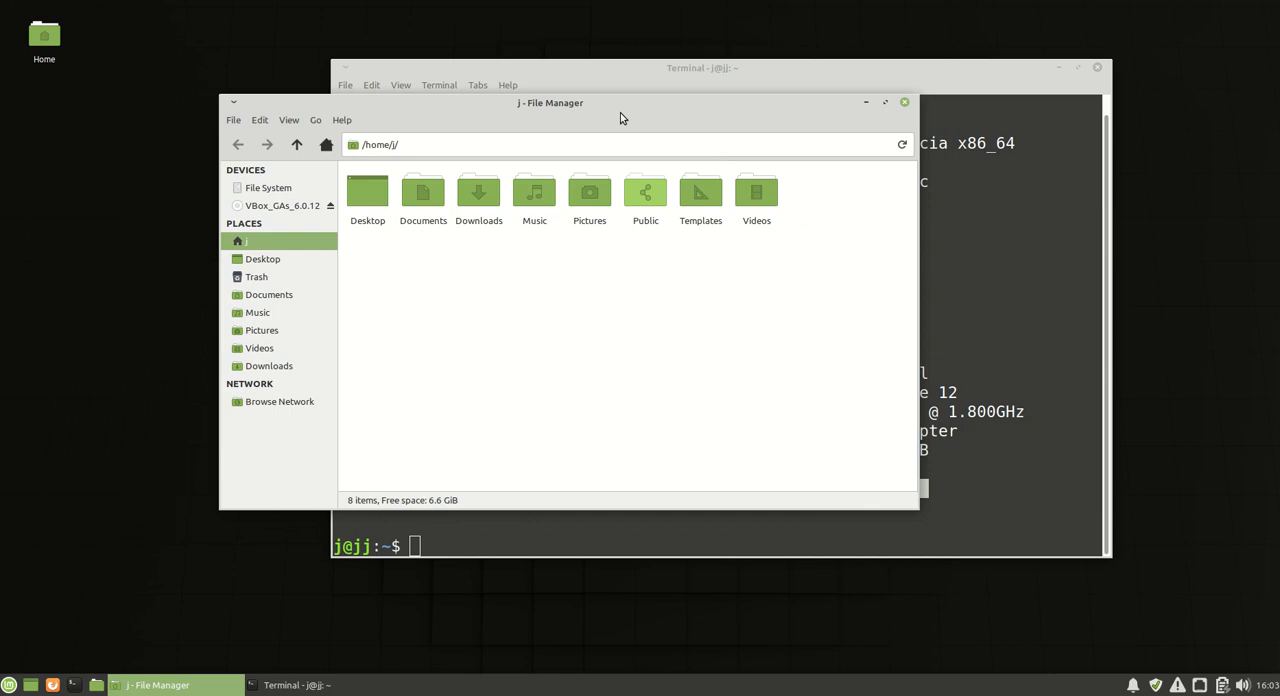
{"action": "left_click", "coordinate": [316, 119]}
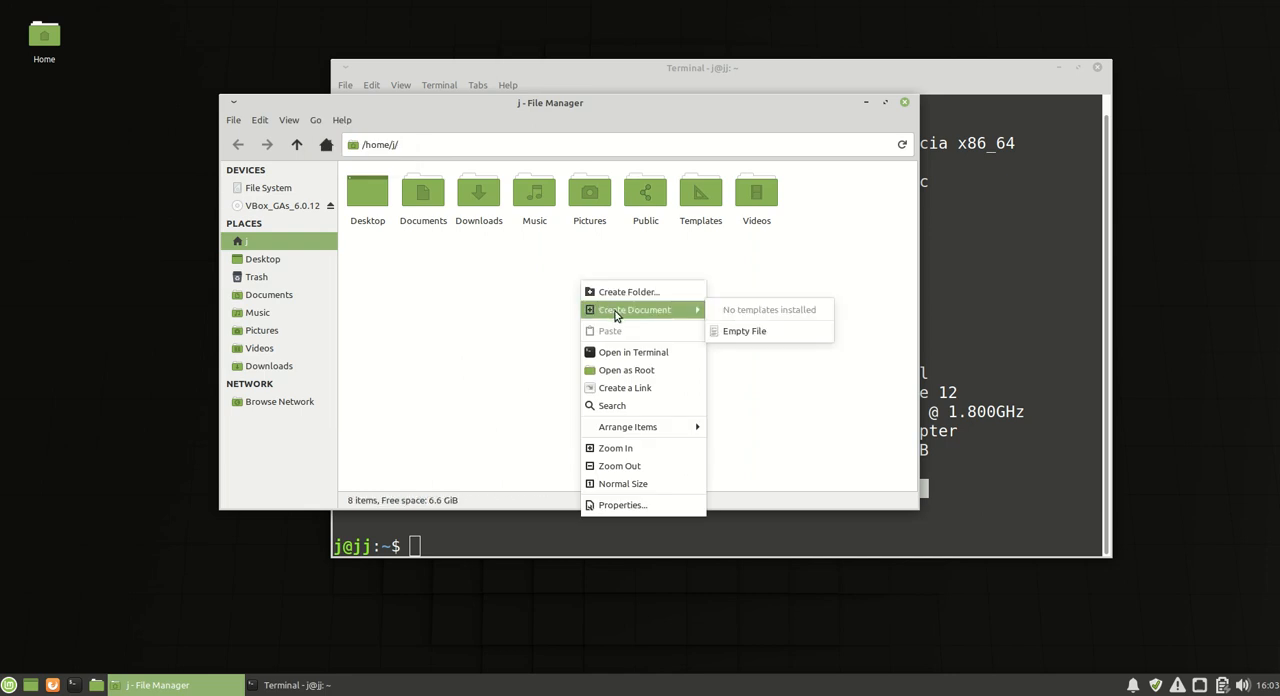
{"action": "mouse_move", "coordinate": [633, 352]}
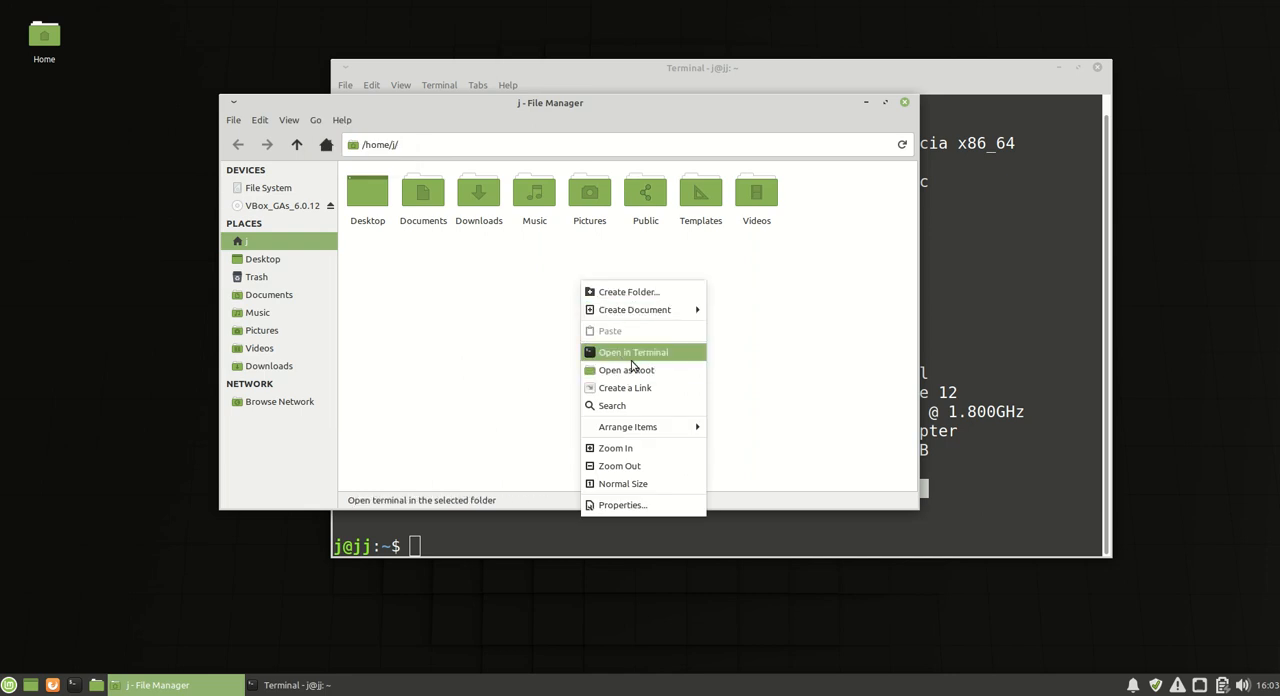
{"action": "mouse_move", "coordinate": [624, 388]}
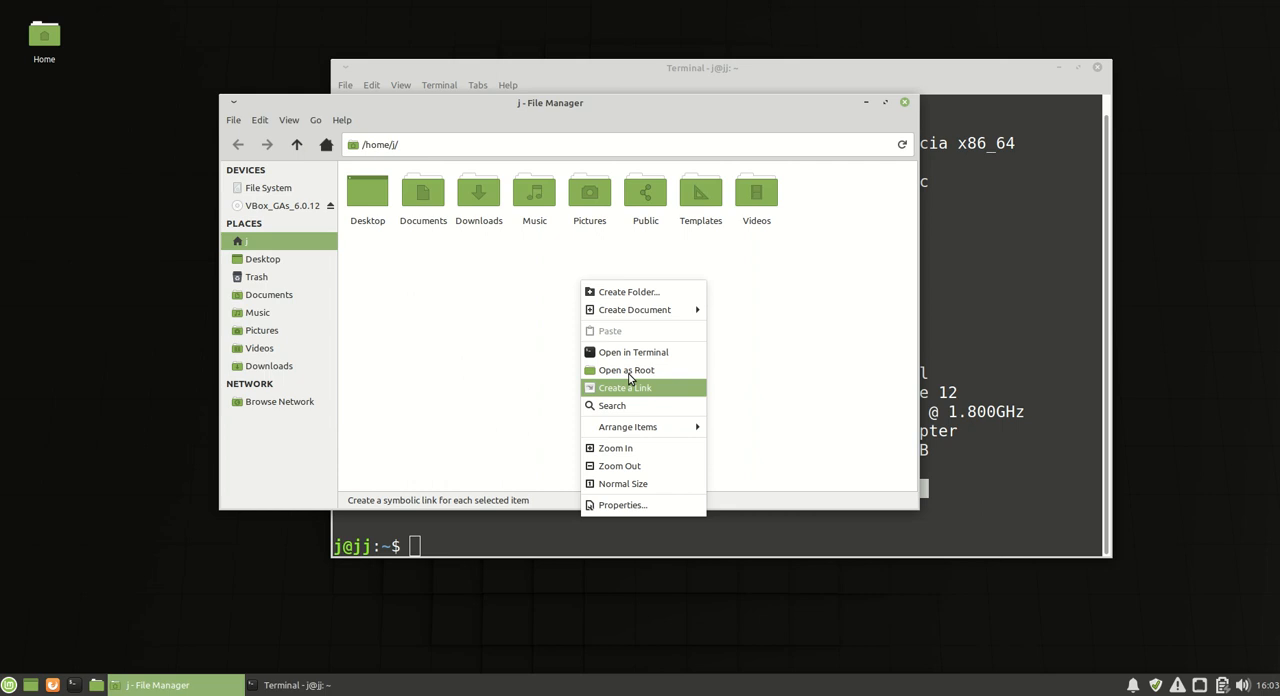
Cancel the Open as Root authentication, view the empty Music folder, and close Thunar.
{"action": "left_click", "coordinate": [627, 370]}
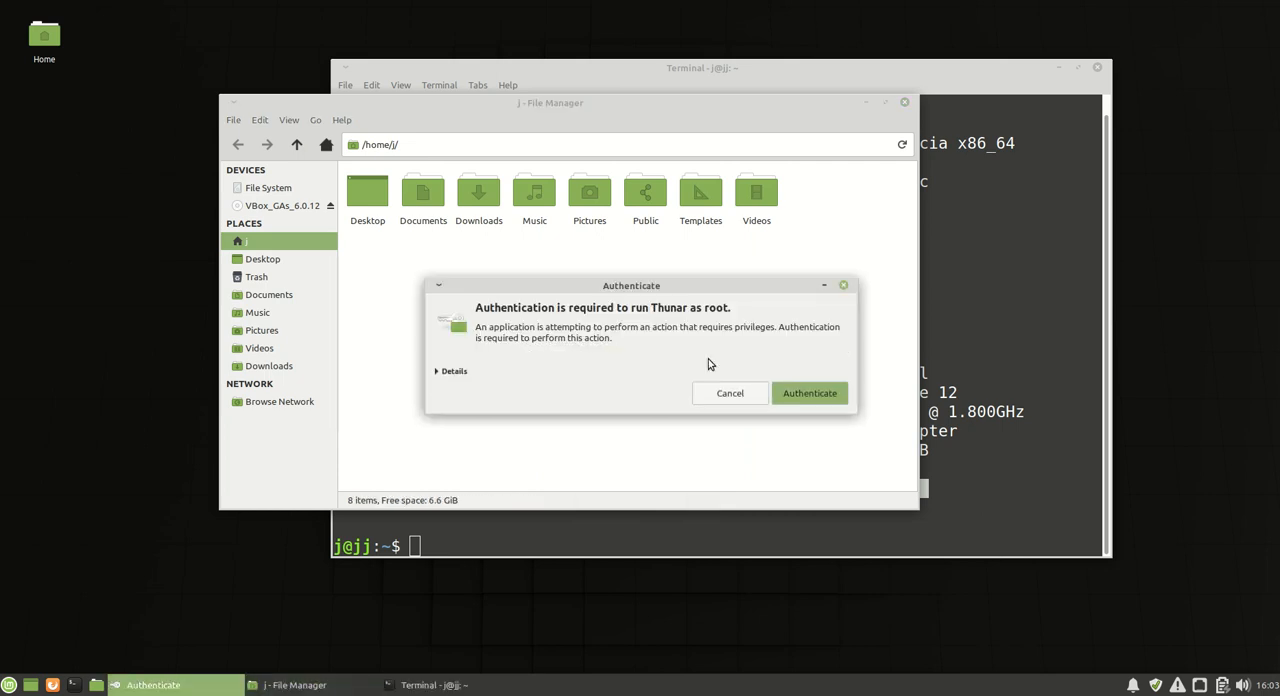
{"action": "left_click", "coordinate": [809, 393]}
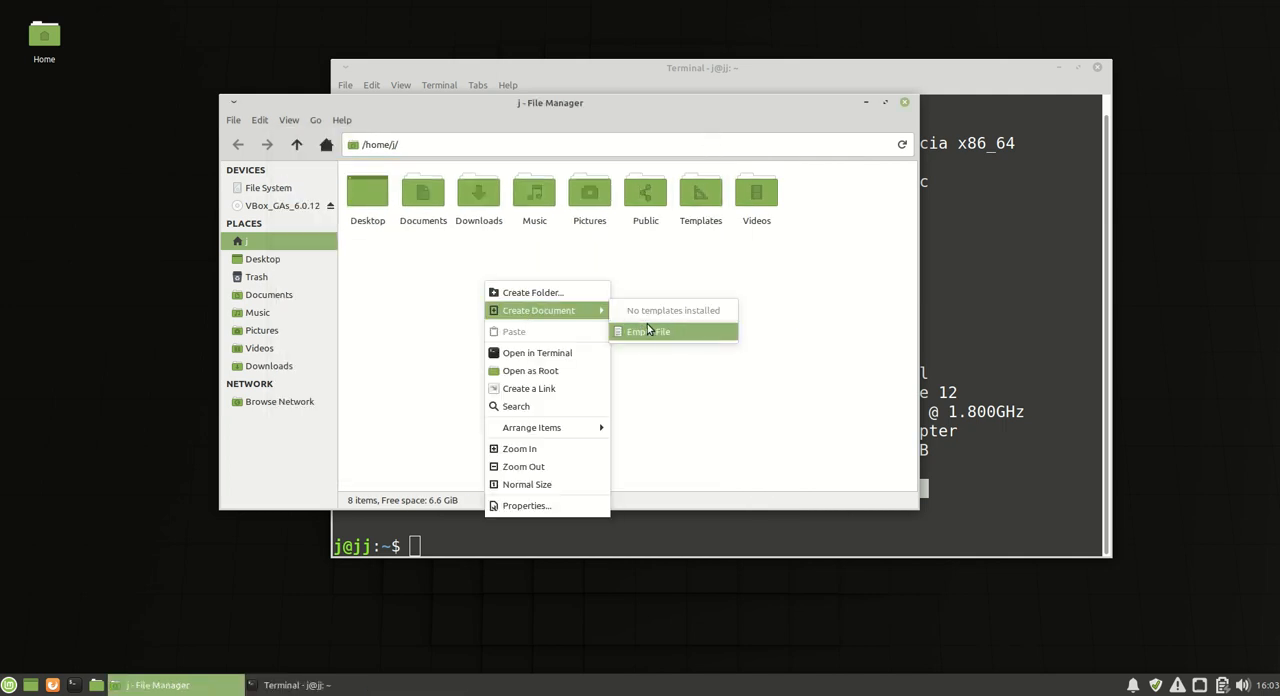
{"action": "mouse_move", "coordinate": [745, 359]}
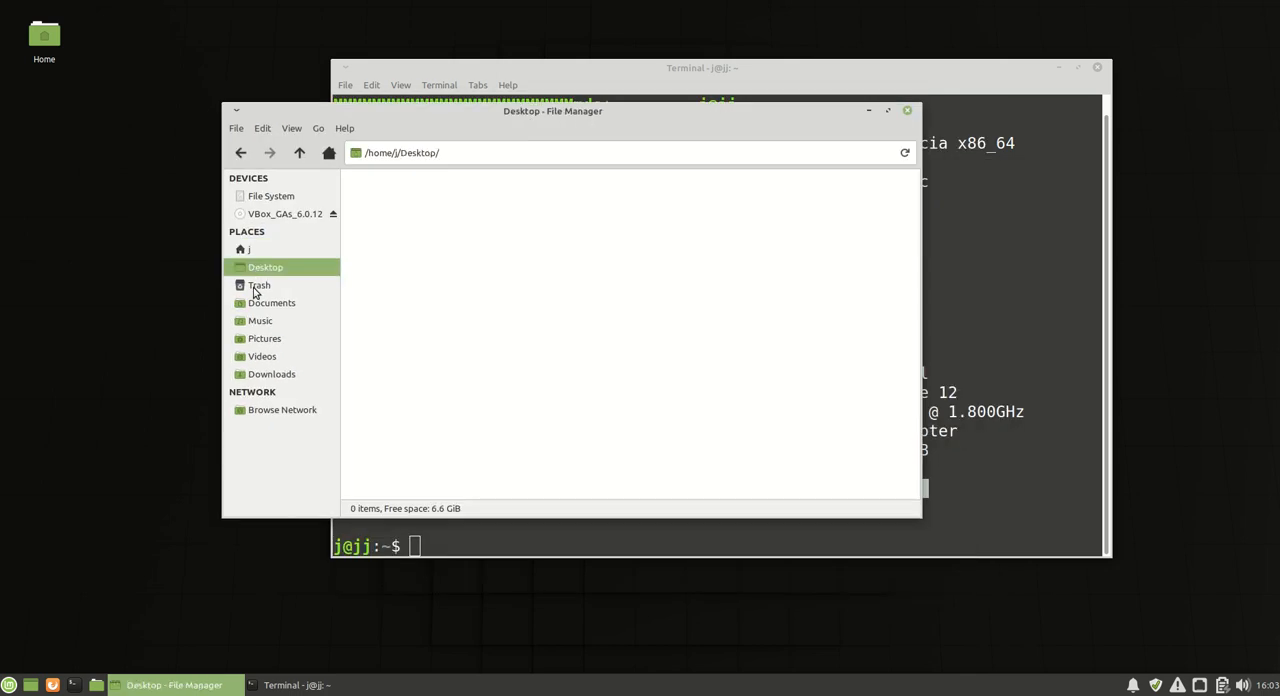
{"action": "left_click", "coordinate": [260, 320]}
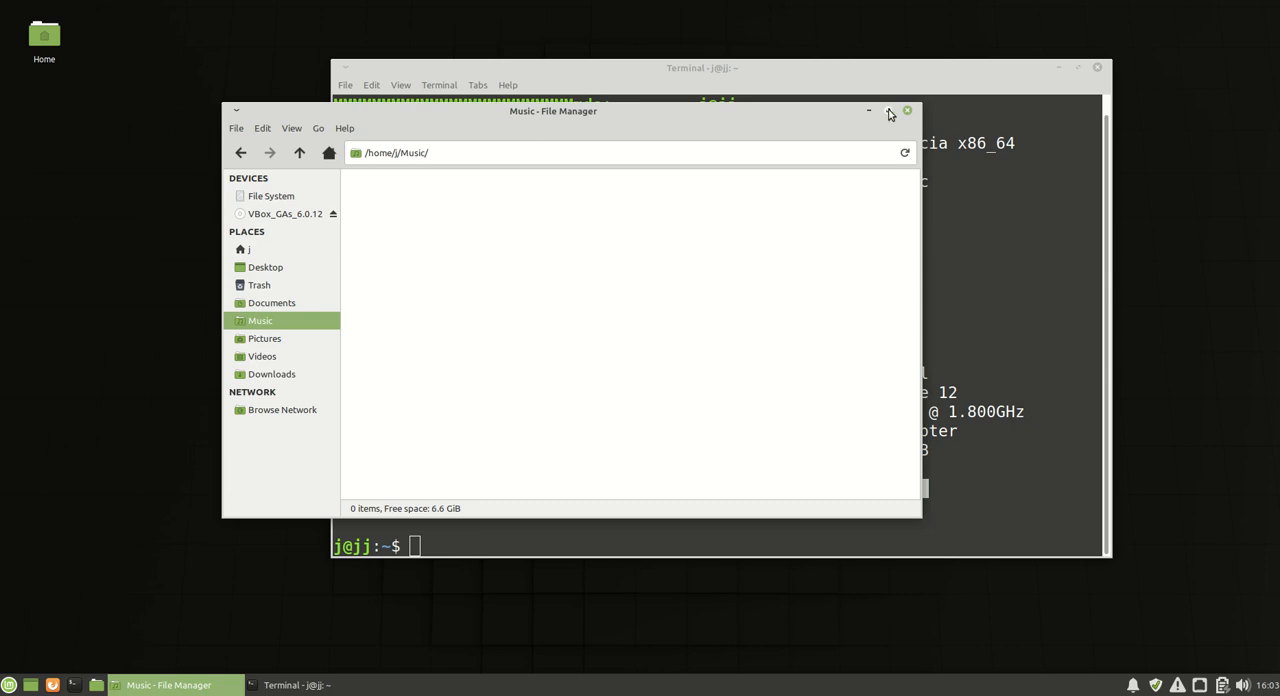
{"action": "left_click", "coordinate": [908, 110]}
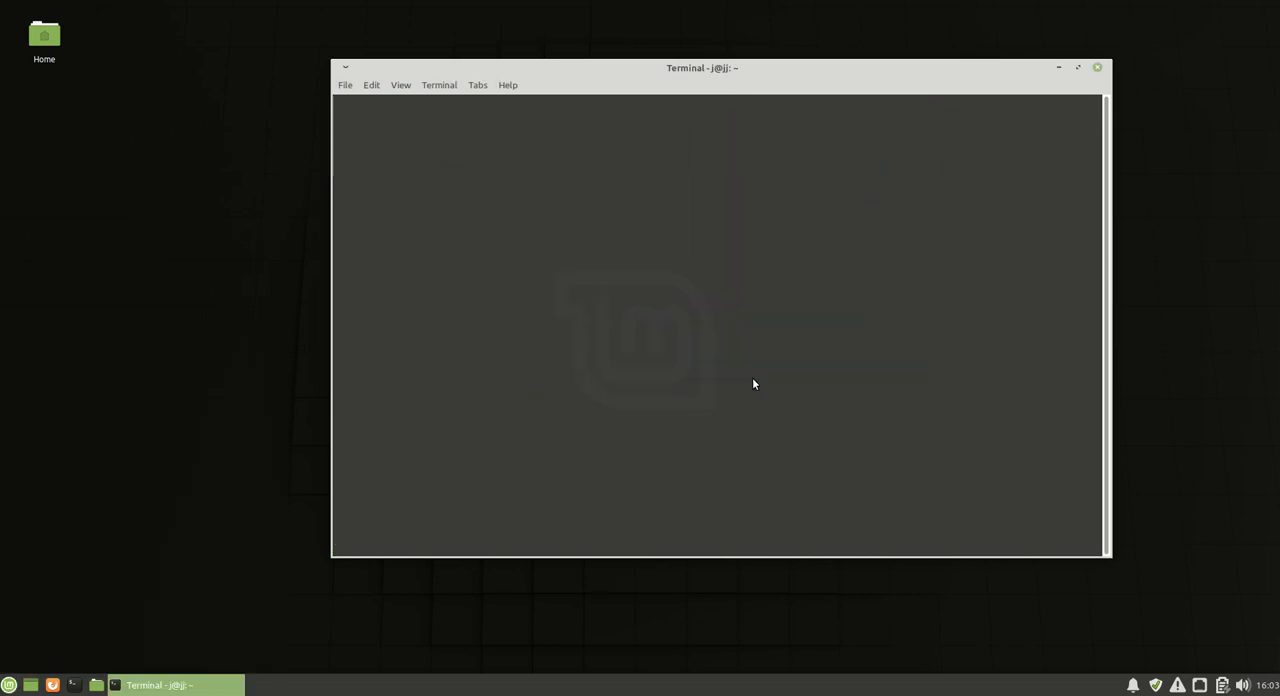
Launch htop in the terminal and move its window left in two drags.
{"action": "type", "text": "htop"}
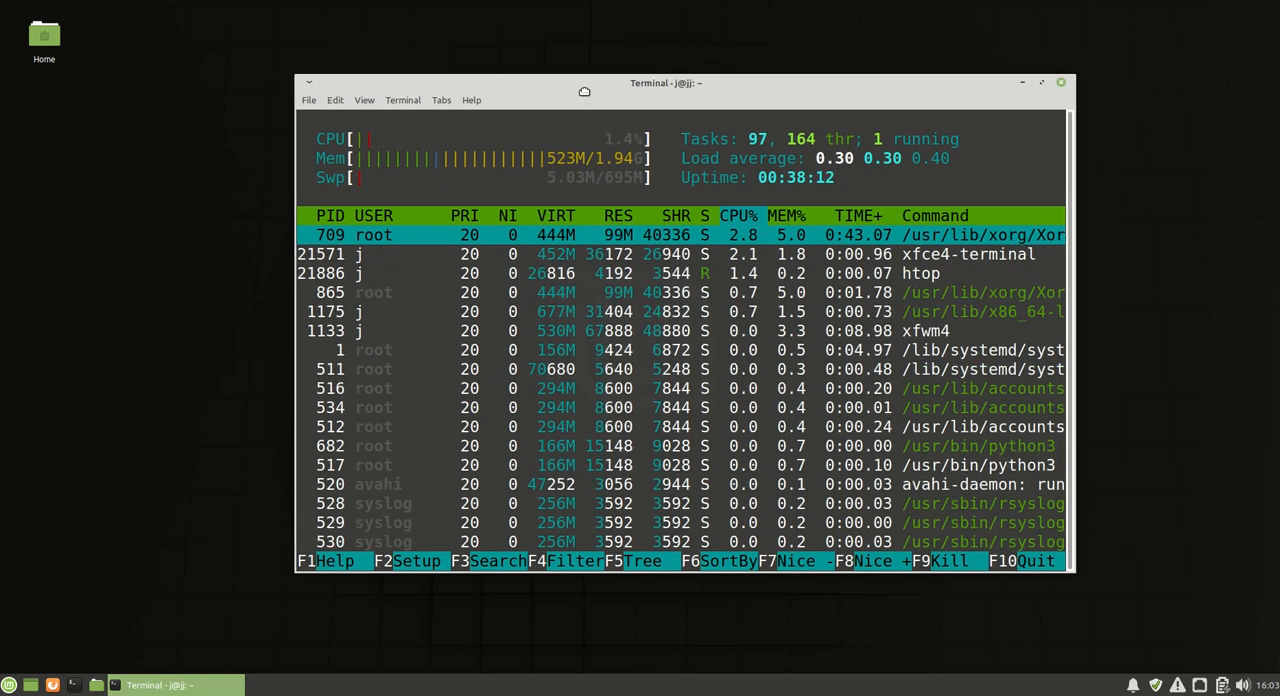
{"action": "left_click_drag", "start_coordinate": [665, 82], "coordinate": [585, 82]}
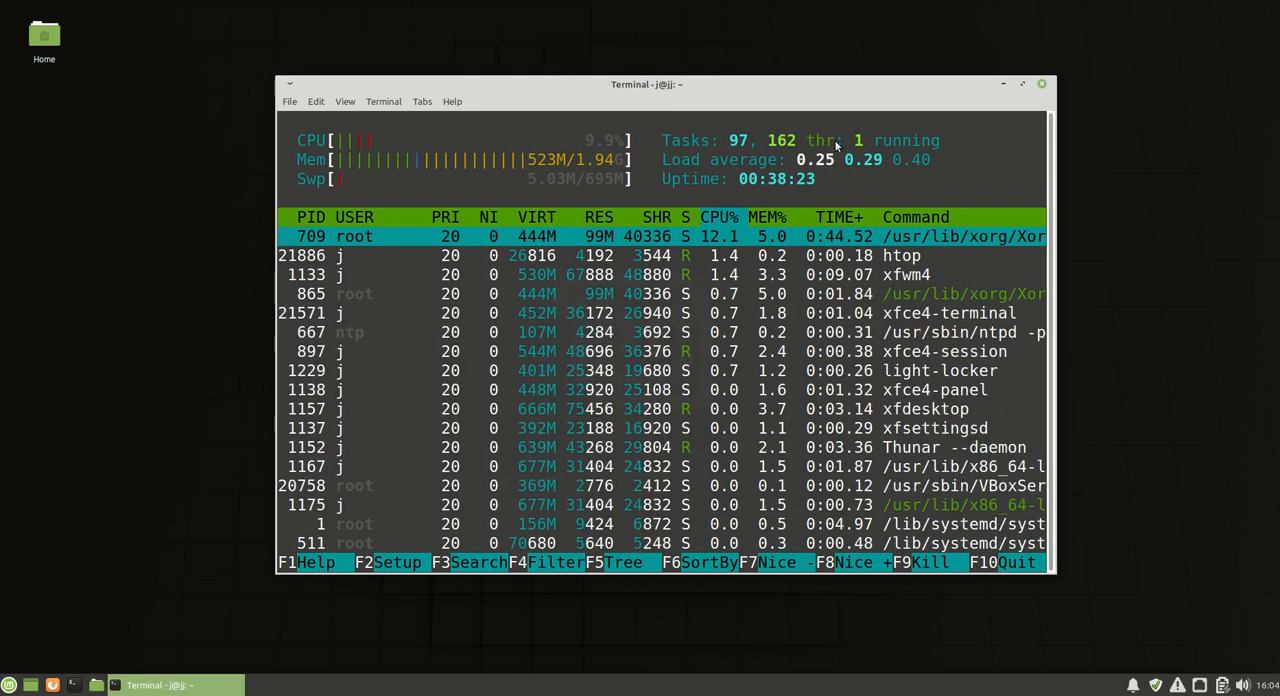
{"action": "left_click_drag", "start_coordinate": [647, 84], "coordinate": [595, 94]}
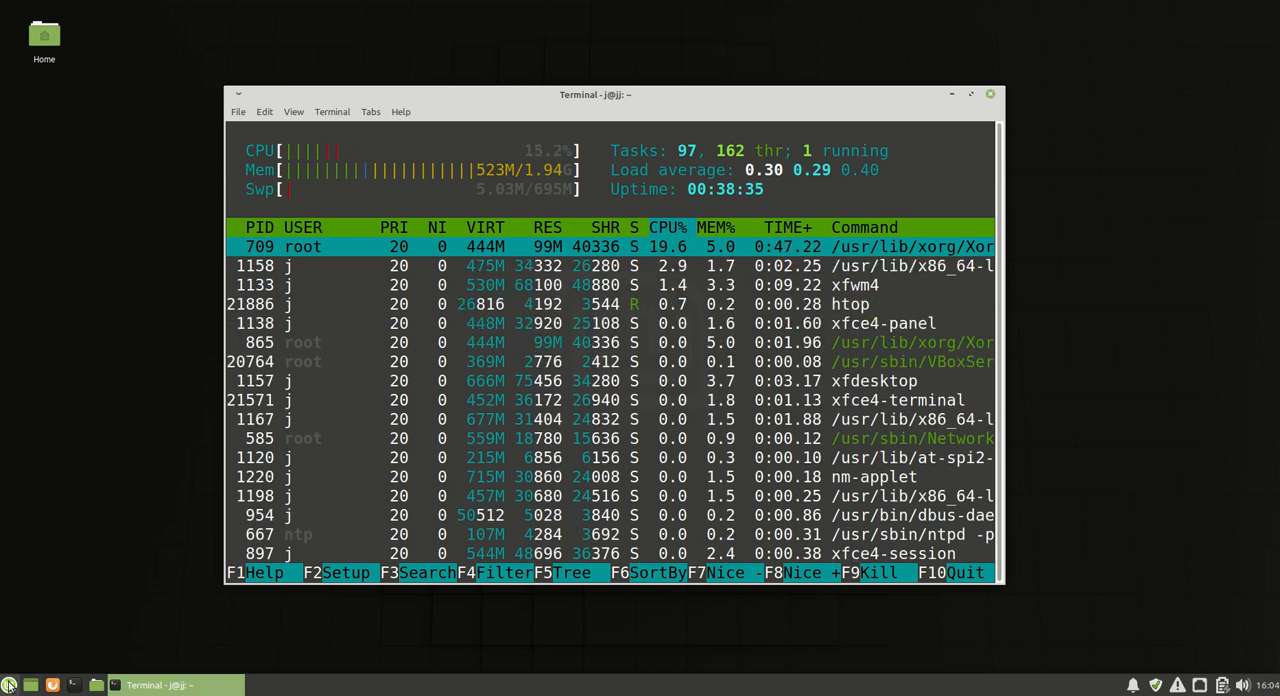
Open Whisker Menu over the terminal and click into one of its categories.
{"action": "left_click", "coordinate": [10, 684]}
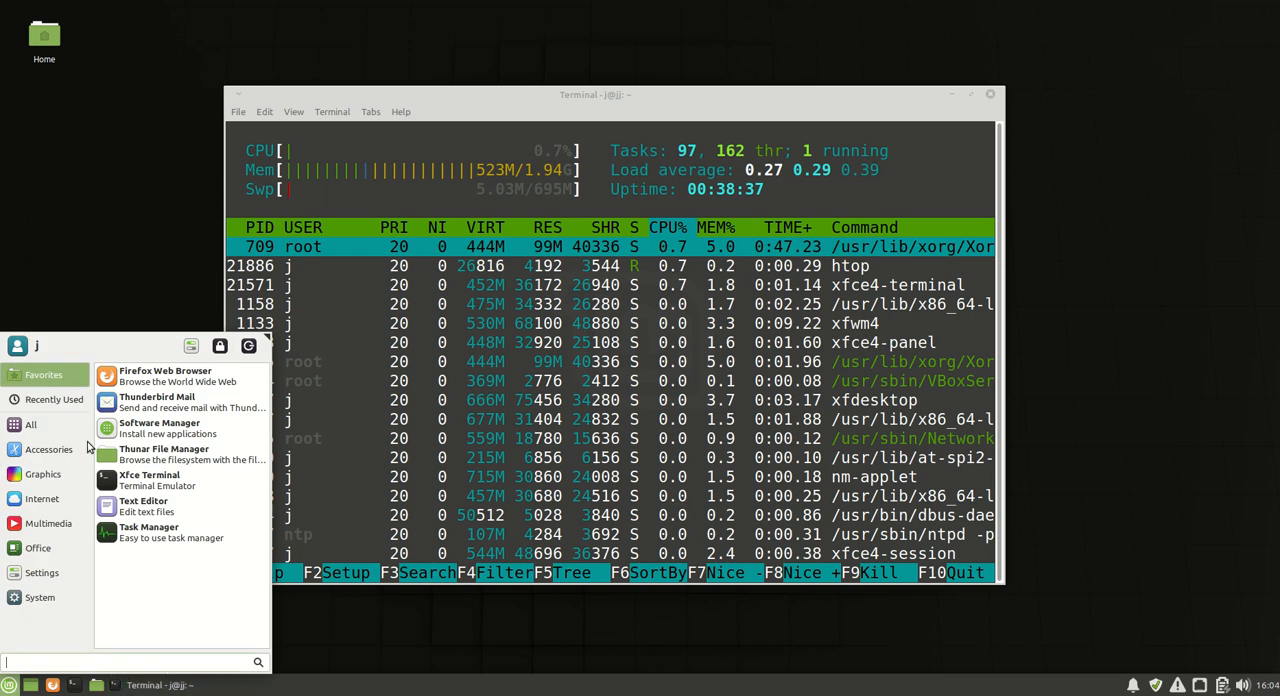
{"action": "left_click", "coordinate": [43, 473]}
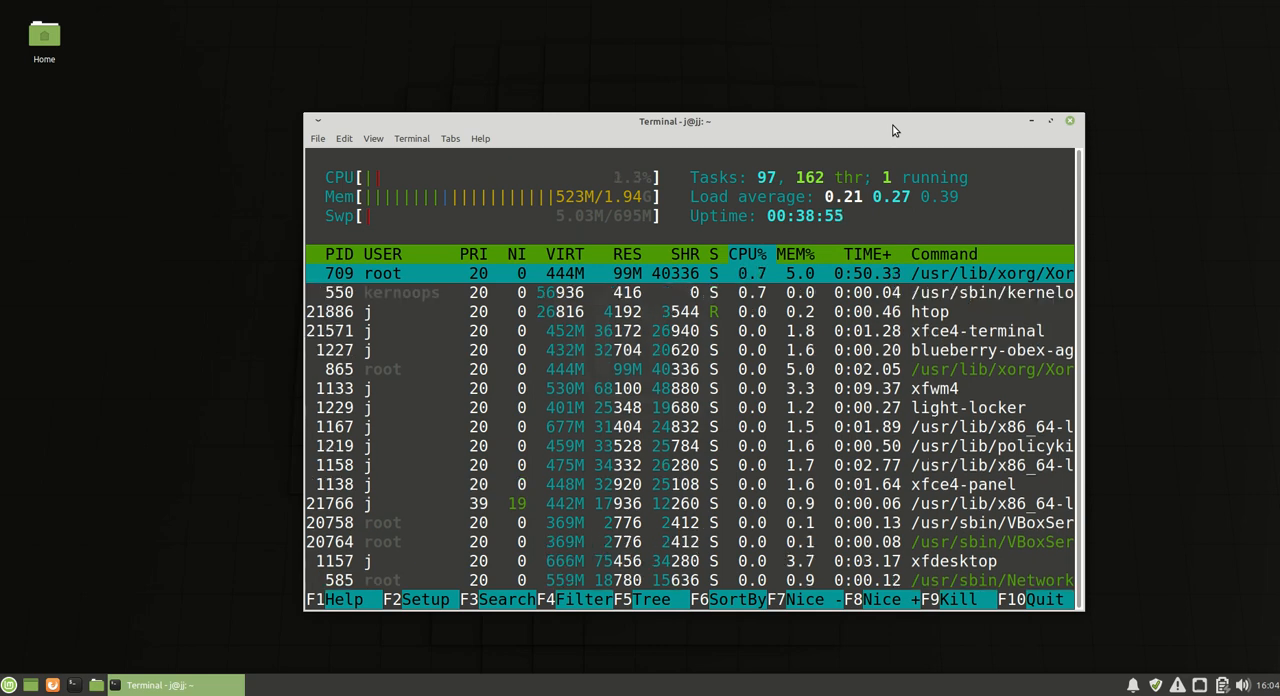
Drag the htop terminal window left toward the middle of the screen.
{"action": "left_click_drag", "start_coordinate": [675, 121], "coordinate": [600, 111]}
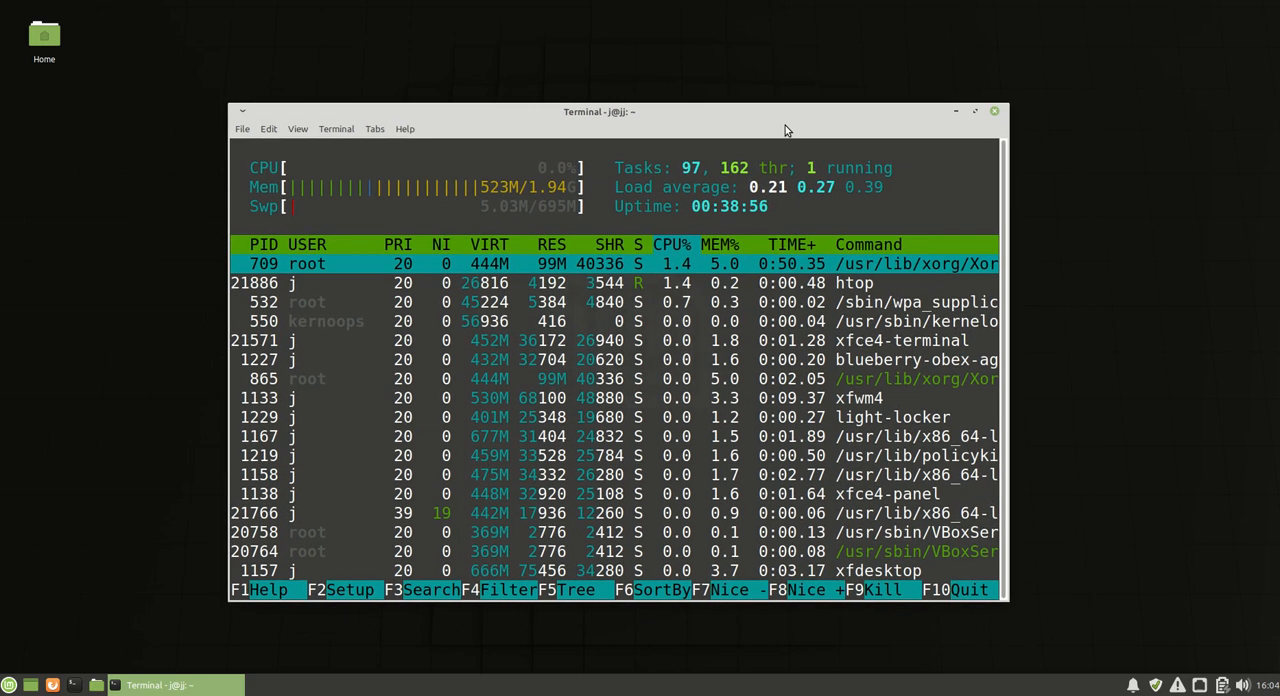